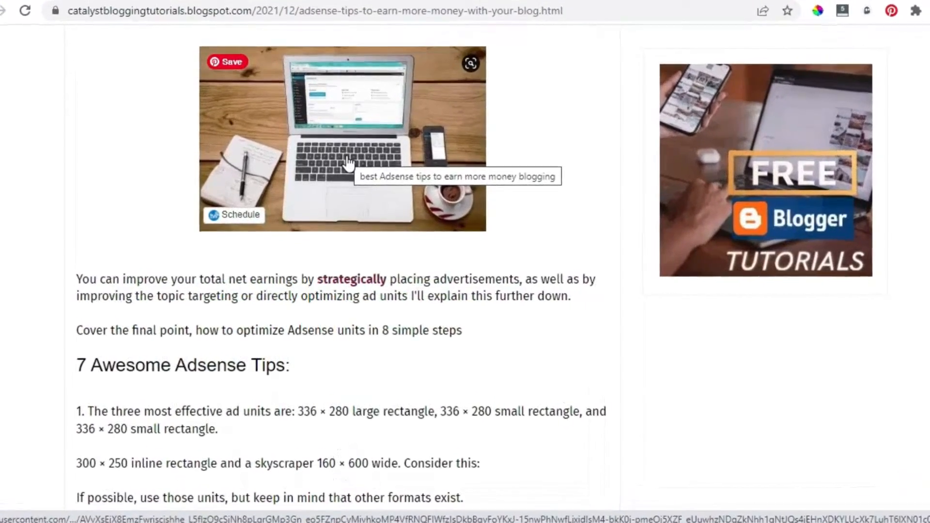
# Leave the live post for the Blogger dashboard's Layout page and scroll to the footer sections.
pyautogui.rightClick(348, 164)
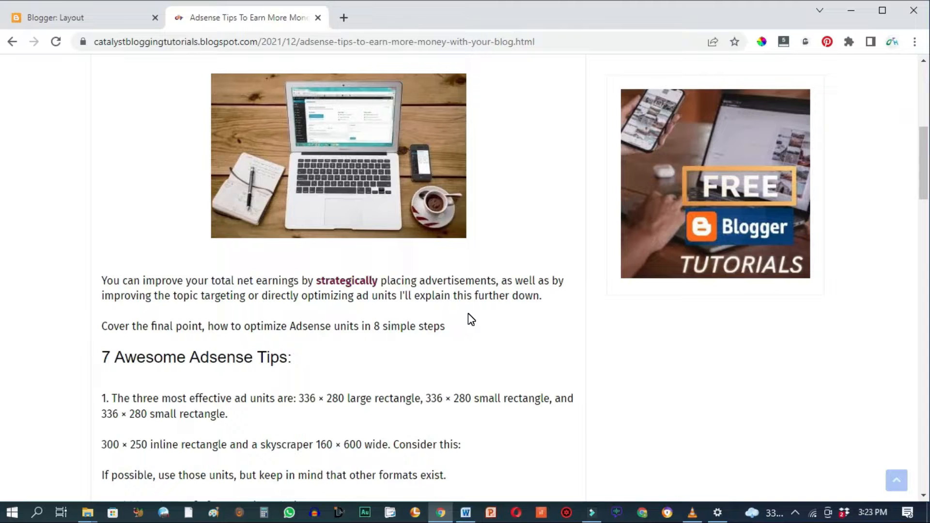
pyautogui.moveTo(346, 212)
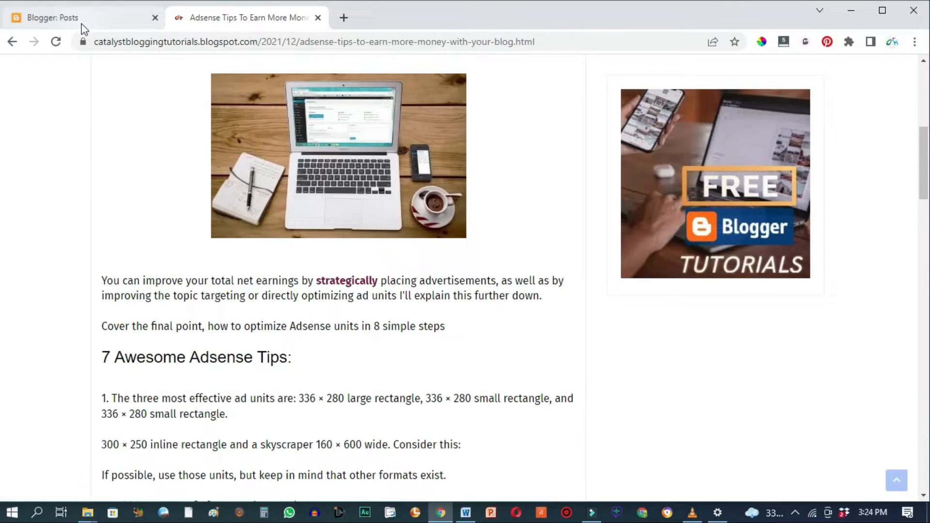
pyautogui.moveTo(80, 23)
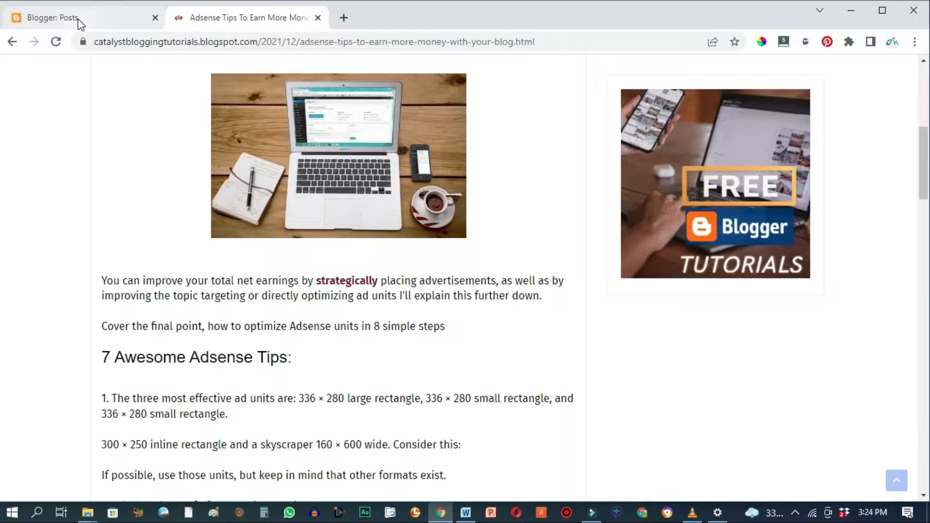
pyautogui.click(63, 17)
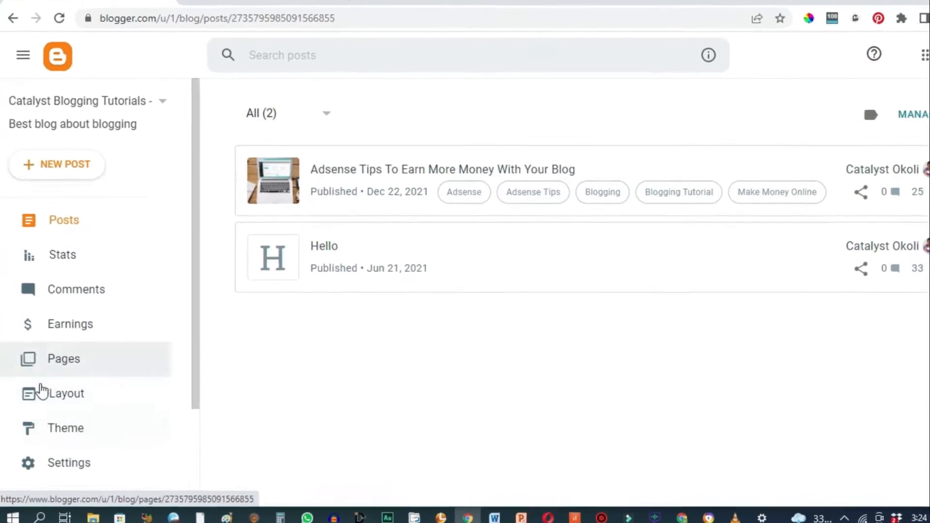
pyautogui.click(66, 395)
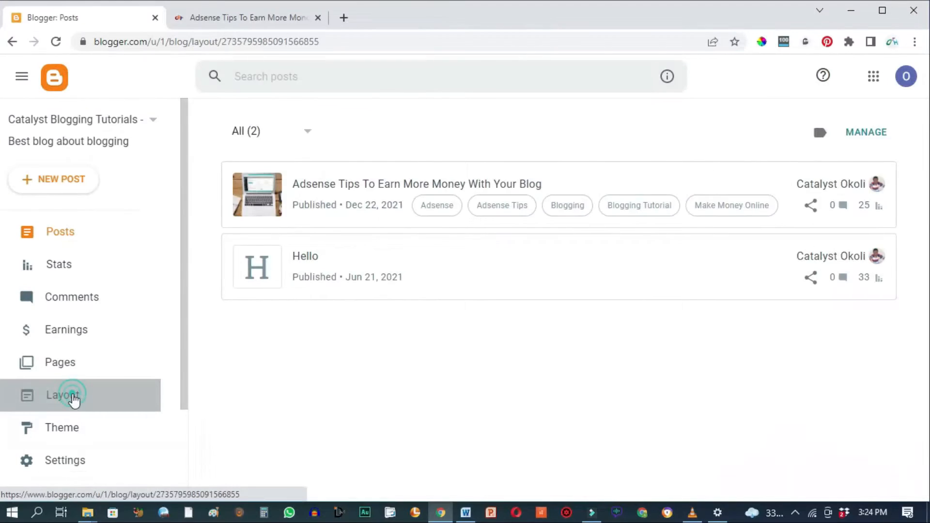
pyautogui.click(67, 396)
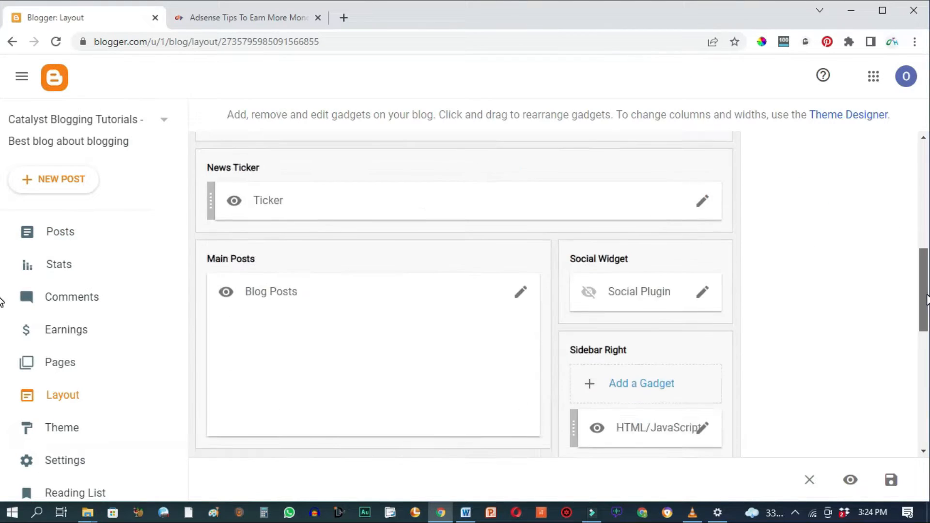
pyautogui.scroll(-3)
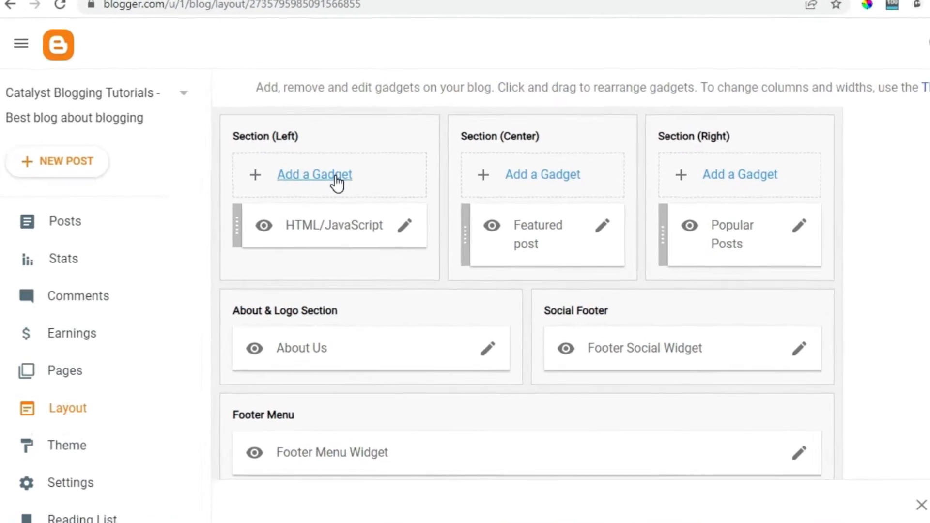
# Add an HTML/JavaScript gadget with the right-click-blocking script to Section (Left) and save.
pyautogui.click(314, 175)
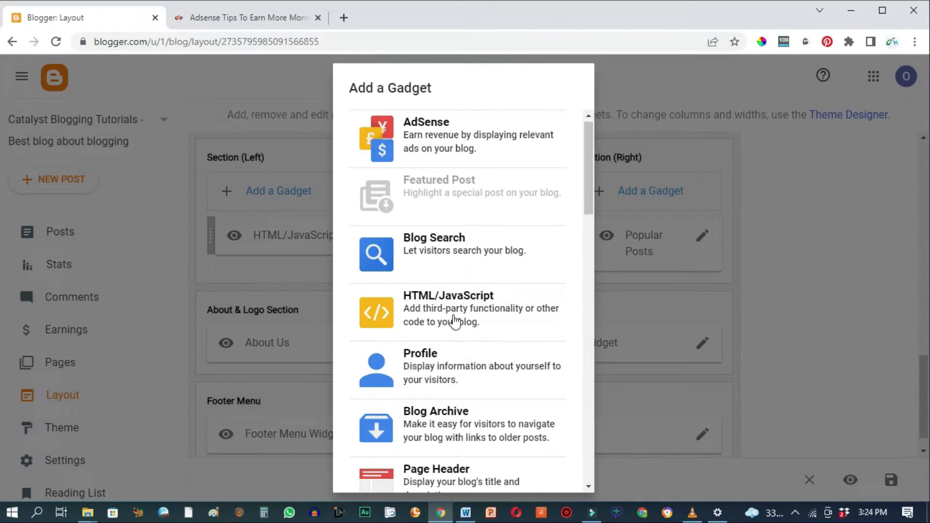
pyautogui.click(449, 309)
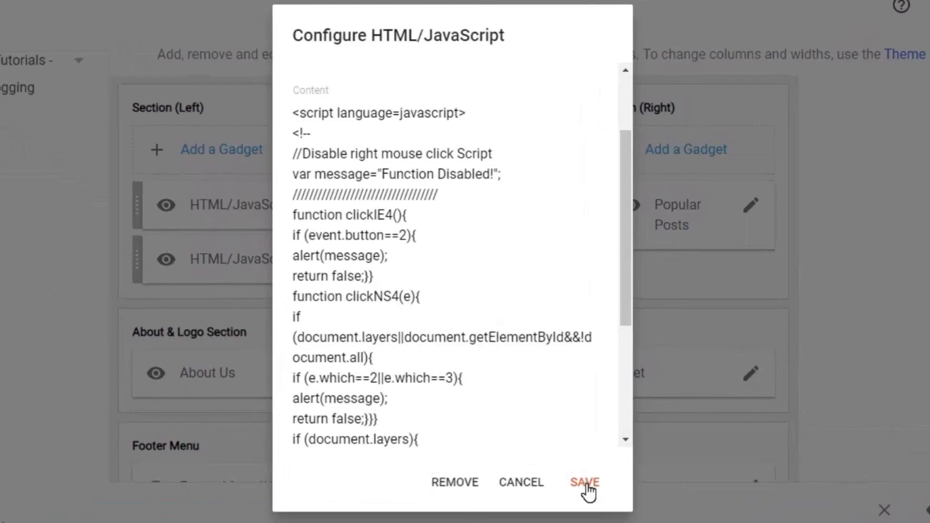
pyautogui.click(225, 18)
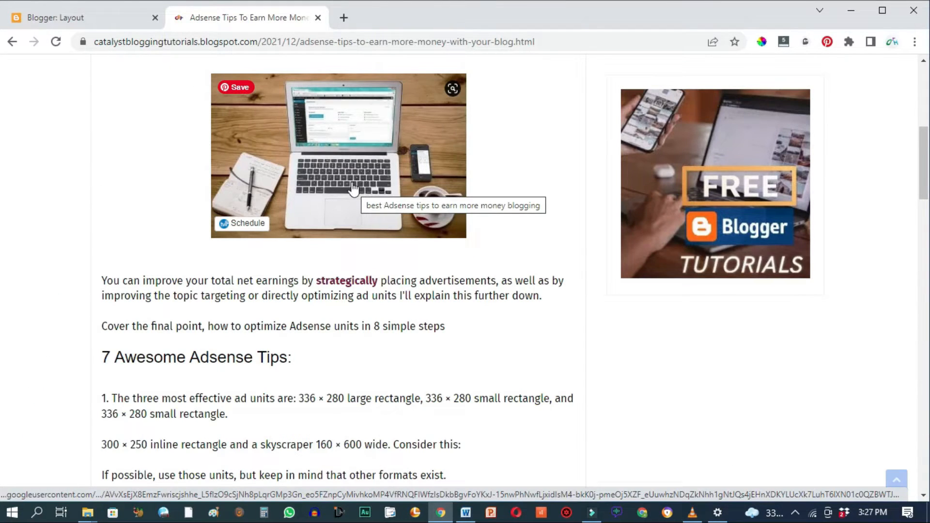
pyautogui.moveTo(339, 149)
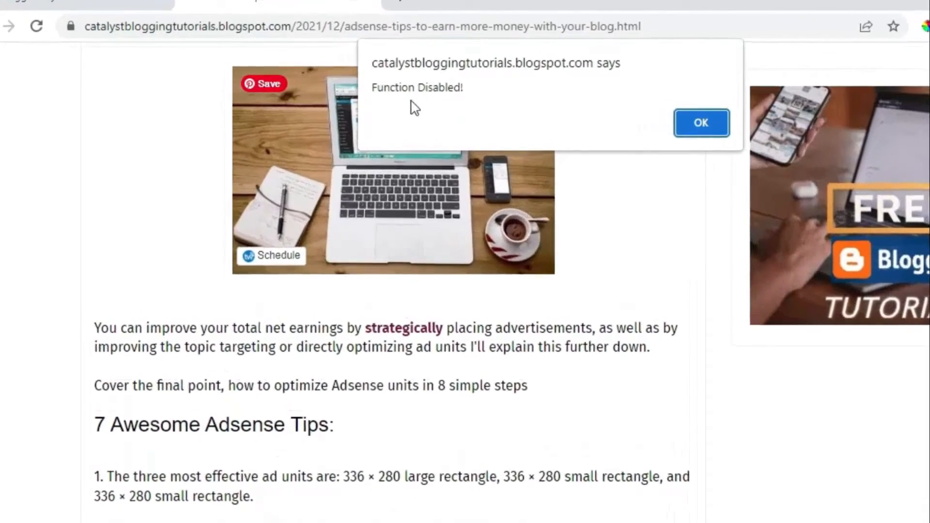
# Dismiss the 'Function Disabled!' alert triggered by right-clicking the live post.
pyautogui.click(702, 123)
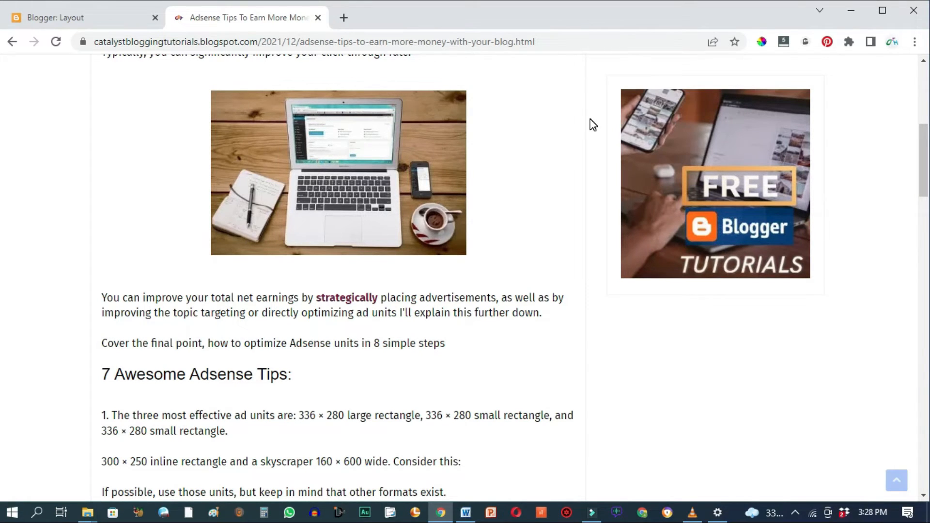
pyautogui.moveTo(95, 275)
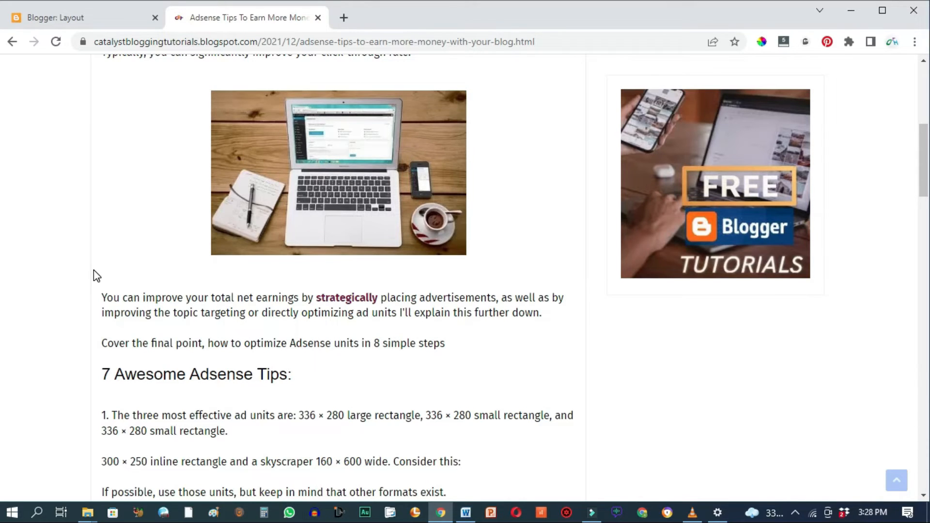
pyautogui.moveTo(101, 304)
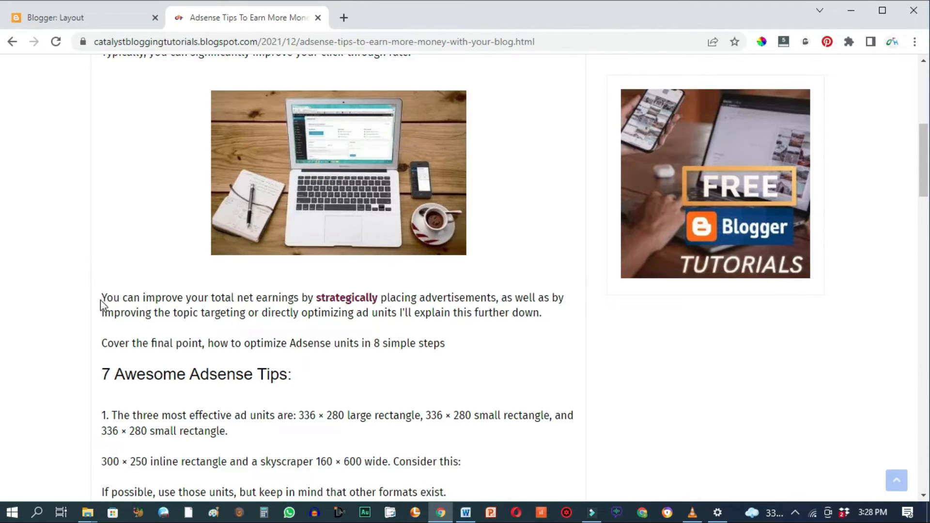
pyautogui.moveTo(379, 491)
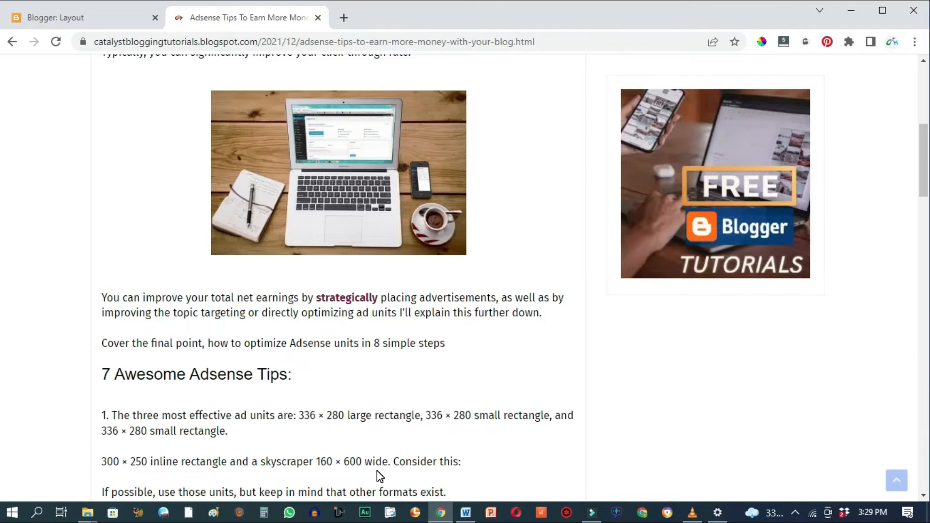